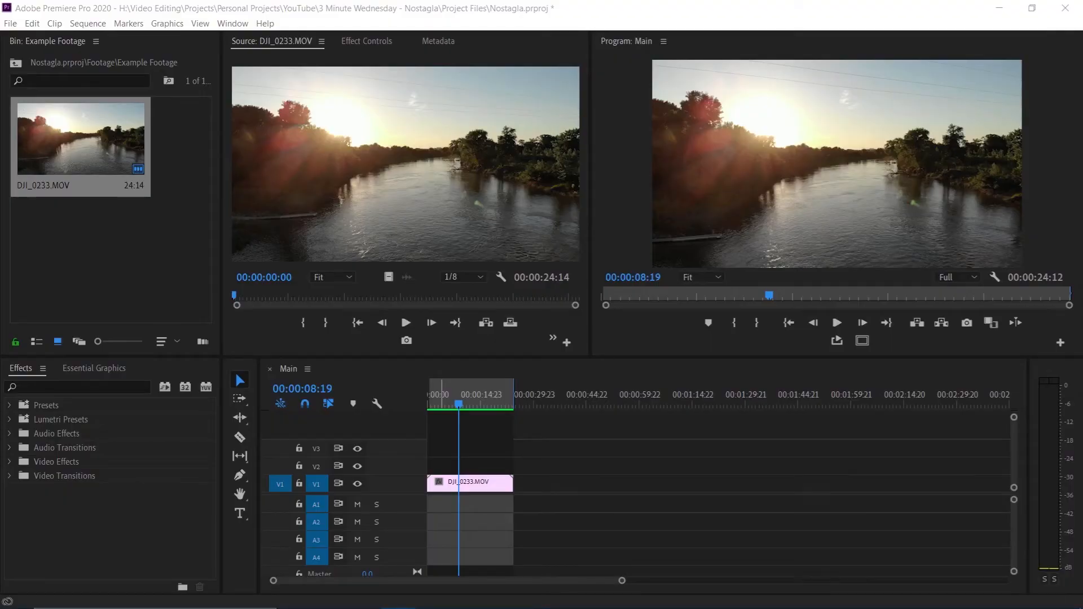
- Drop 35mm Course.mp4 onto track V2 above the DJI_0233.MOV river clip
drag(81, 136, 143, 276)
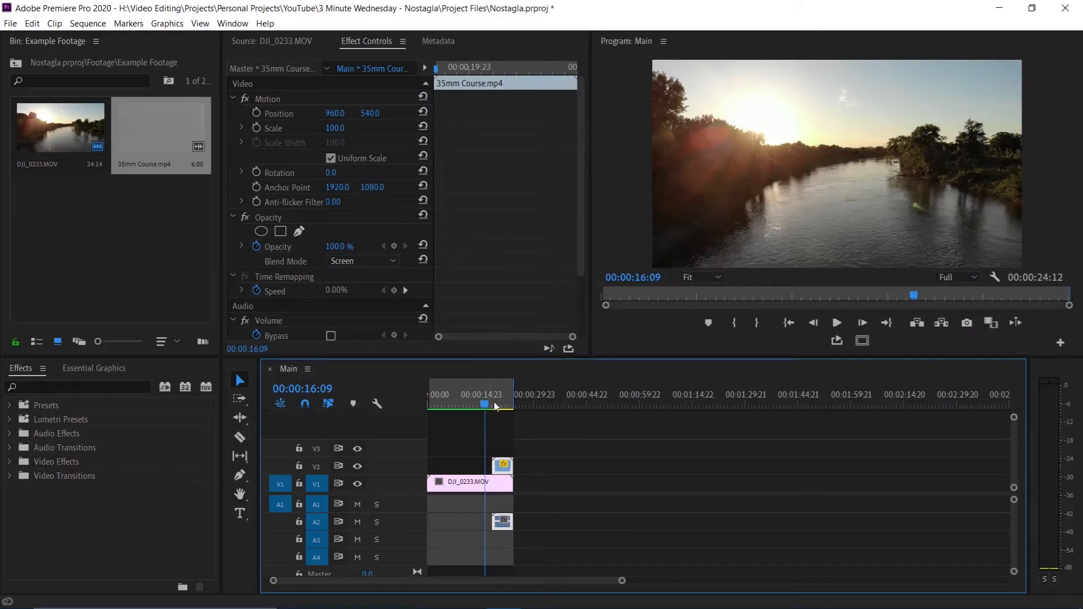
click(504, 404)
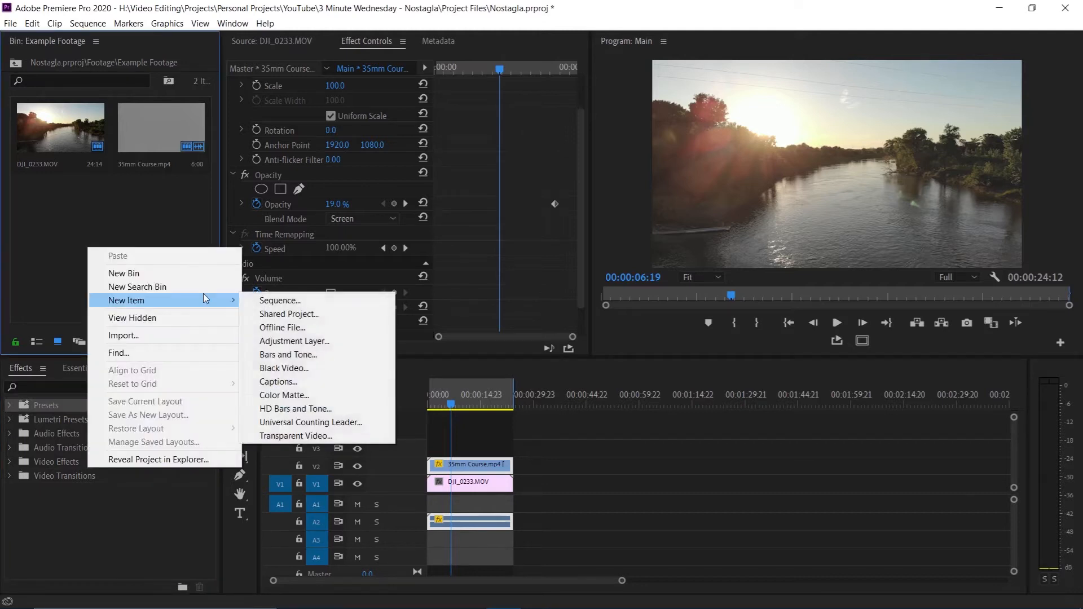
- Create a new Adjustment Layer from the Project bin's New Item menu
click(295, 341)
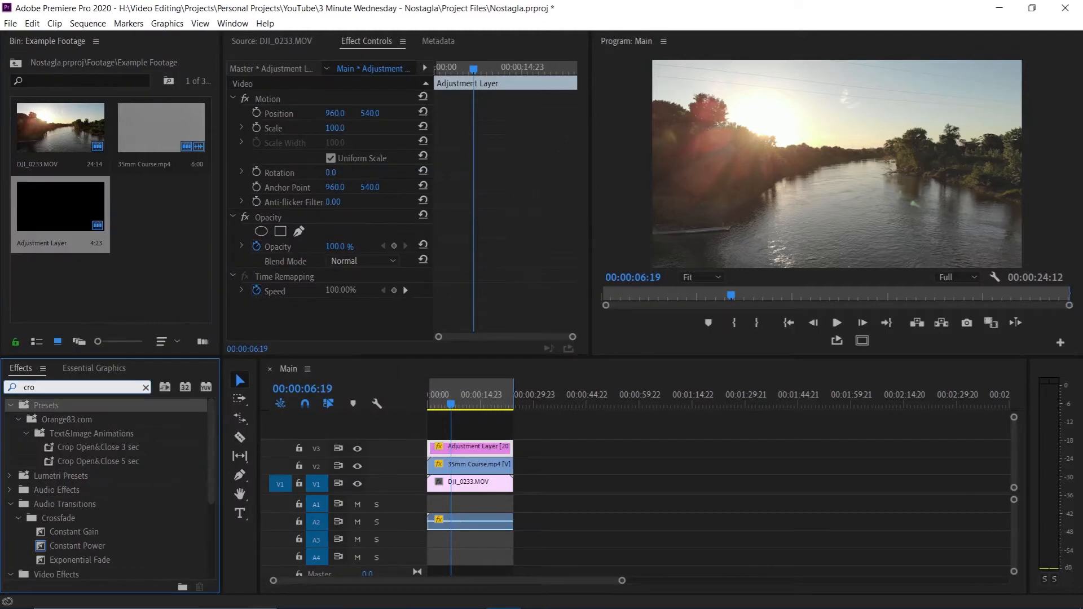
text(p)
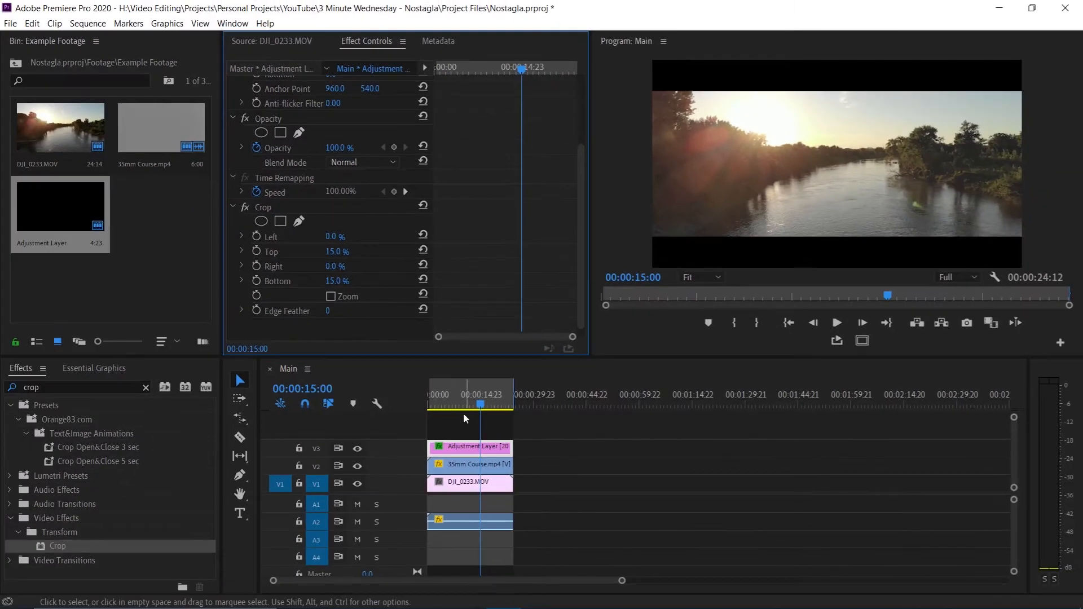
click(453, 405)
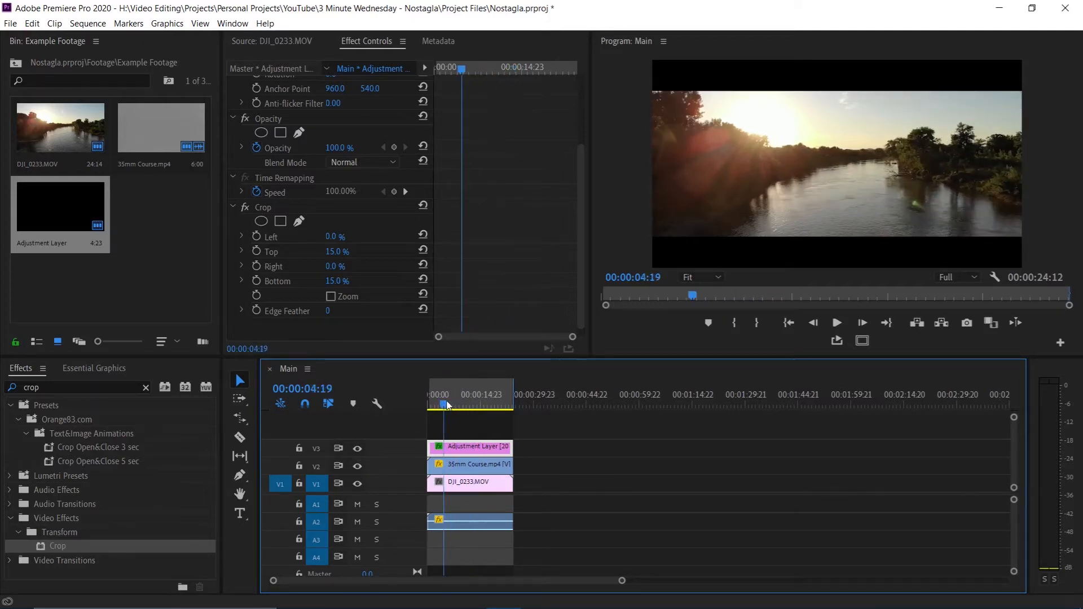
click(470, 395)
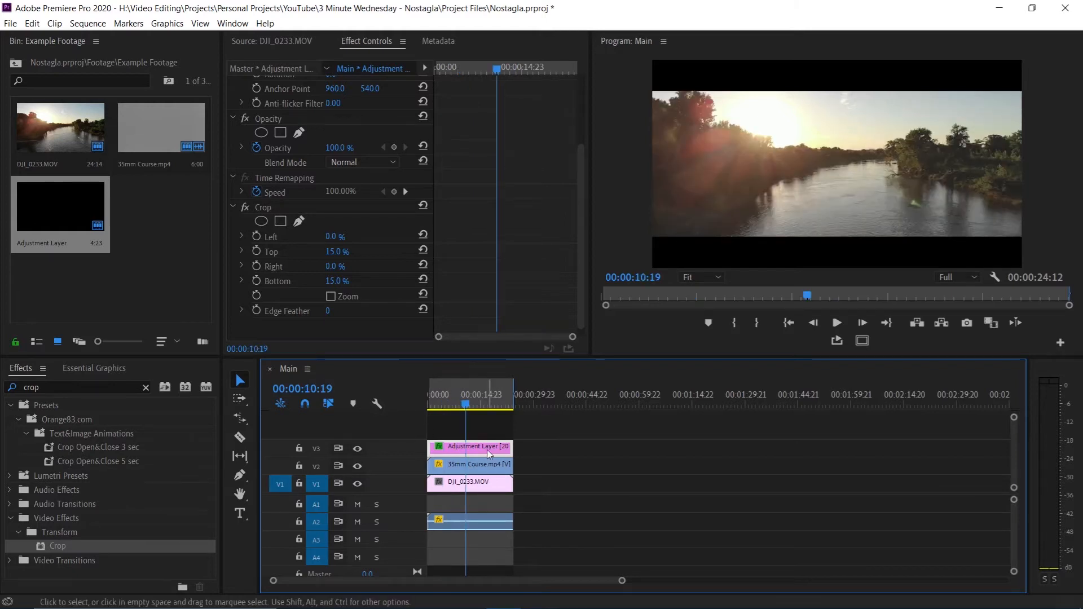
- Crop the adjustment layer 20% left and right, 0% top and bottom, then clear the Effects search
double_click(336, 252)
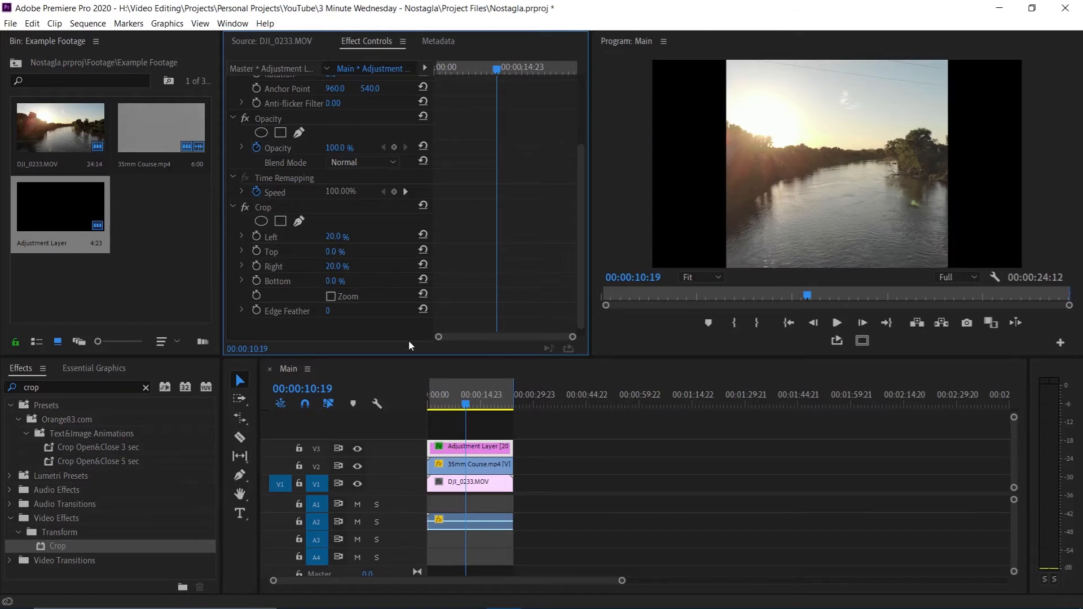
click(450, 395)
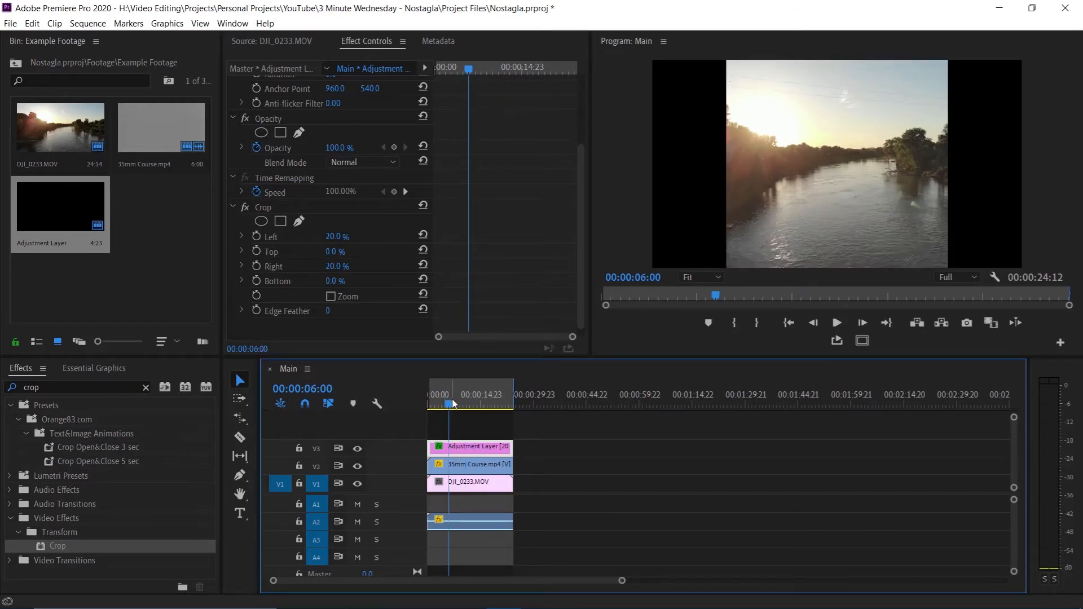
click(470, 464)
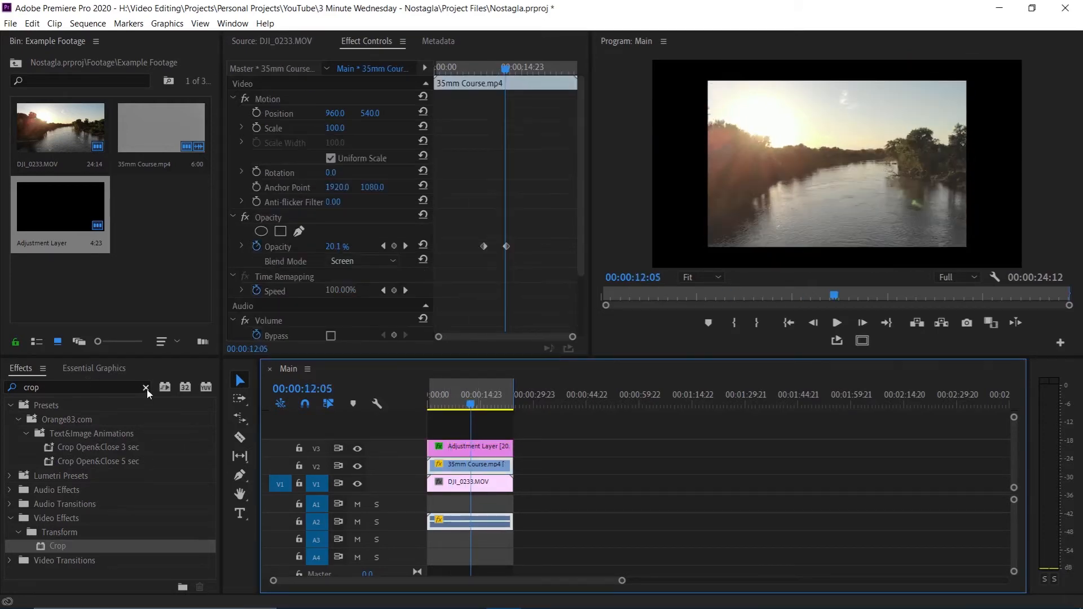
click(146, 388)
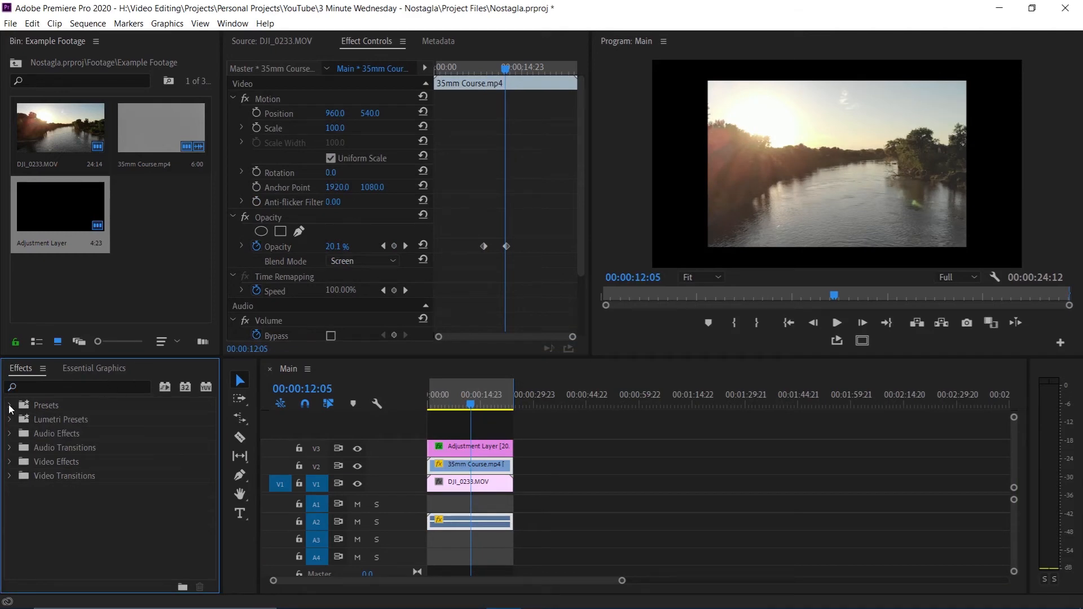